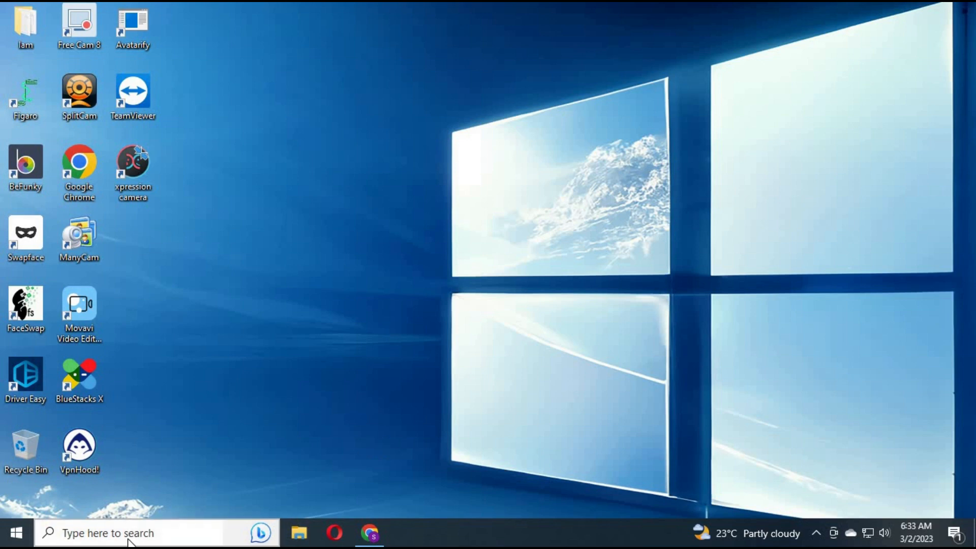
Search the taskbar for 'pain' and launch Paint 3D from the results
text(paint)
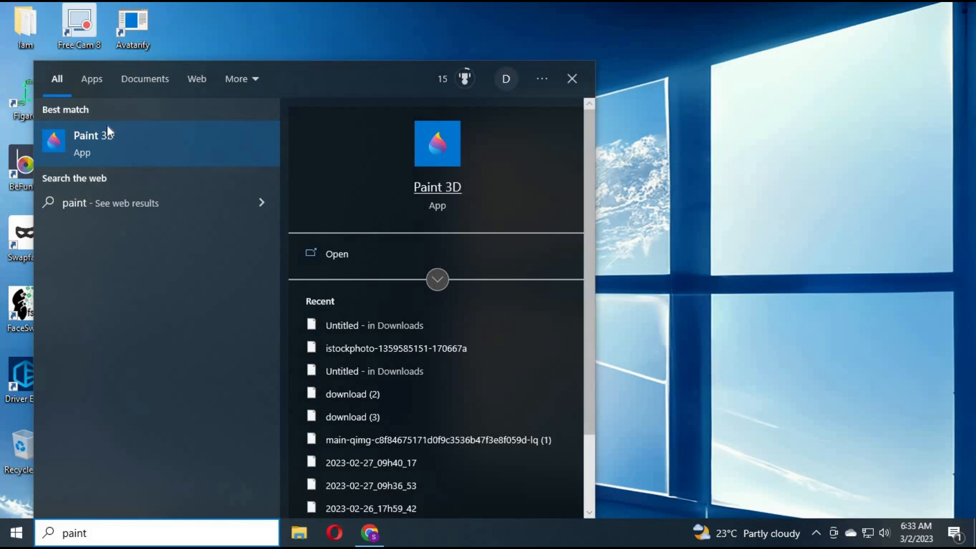
click(92, 137)
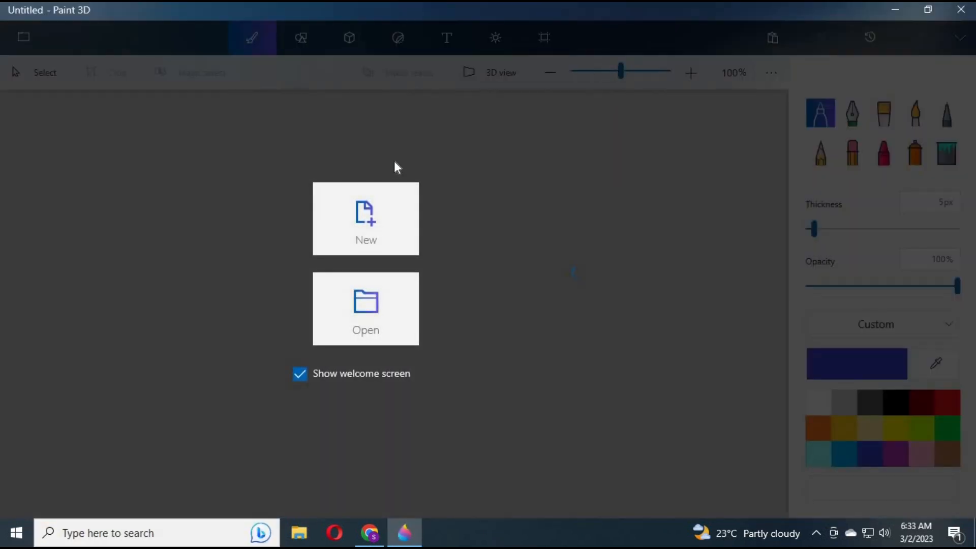
mouse_move(470, 221)
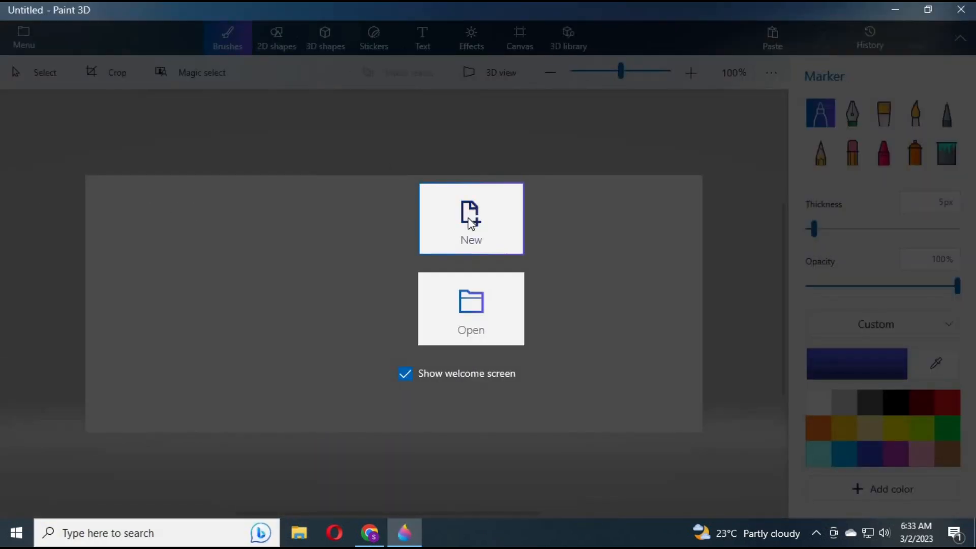
Open the multicoloured Rubik's cube PNG on a new canvas and start Magic select
click(471, 219)
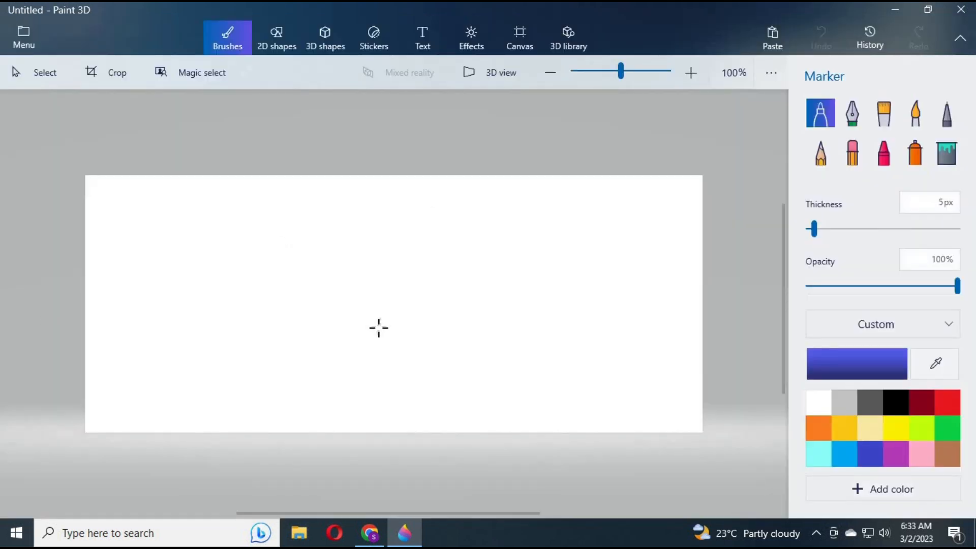
click(22, 32)
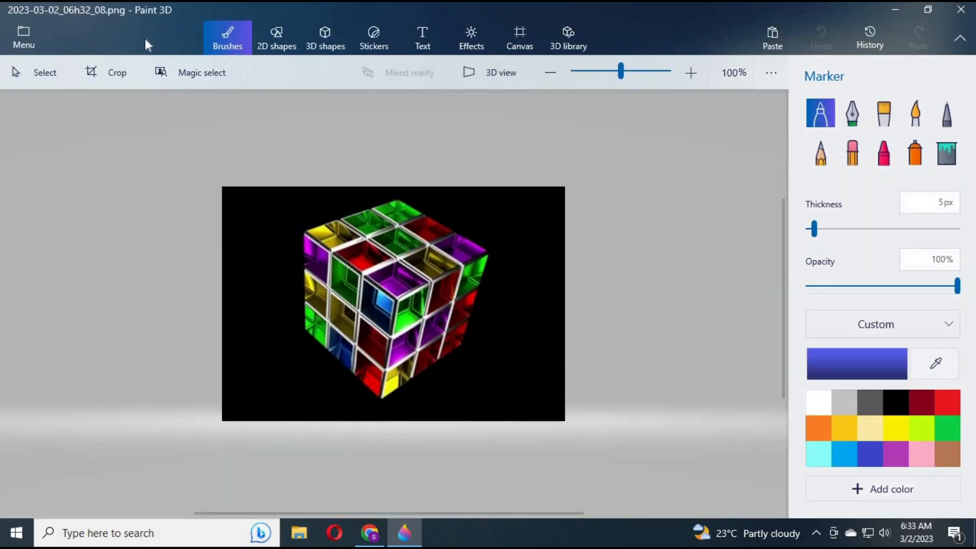
click(201, 72)
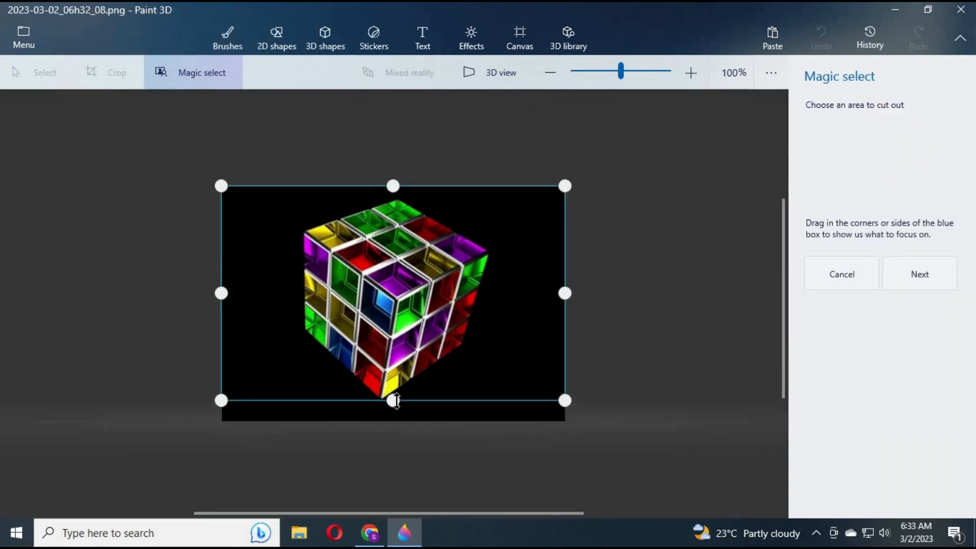
Tighten the Magic select box around the cube, refine its outline, and finish the cutout
drag(564, 293, 548, 296)
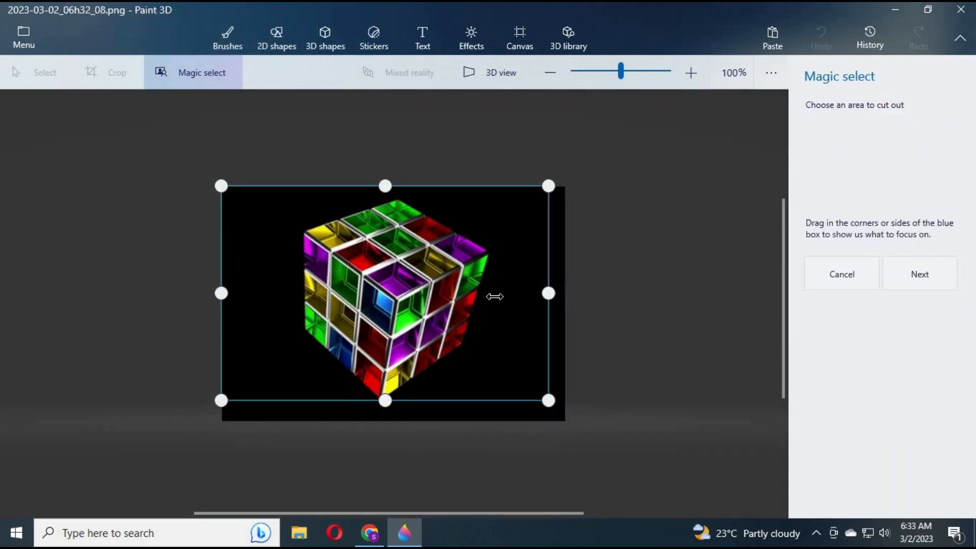
drag(548, 293, 494, 293)
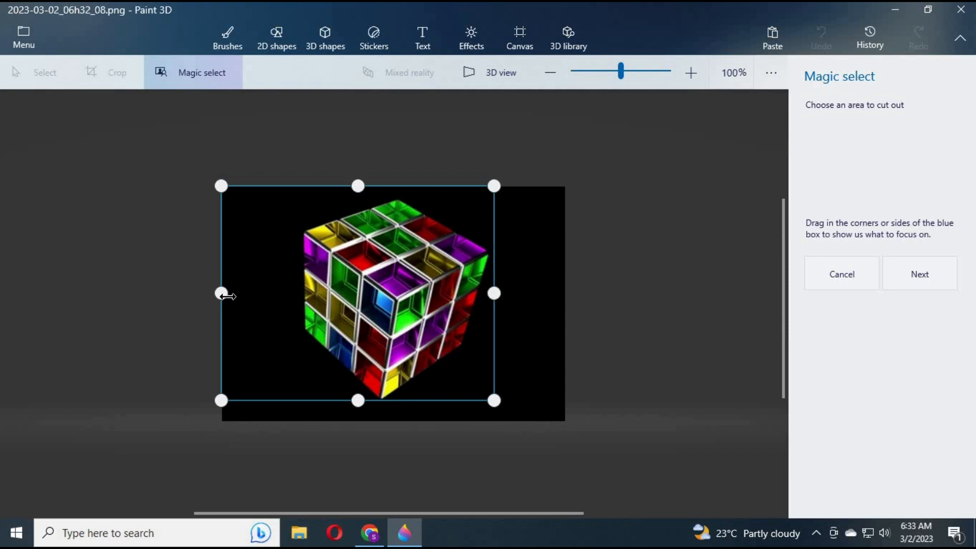
drag(221, 293, 299, 294)
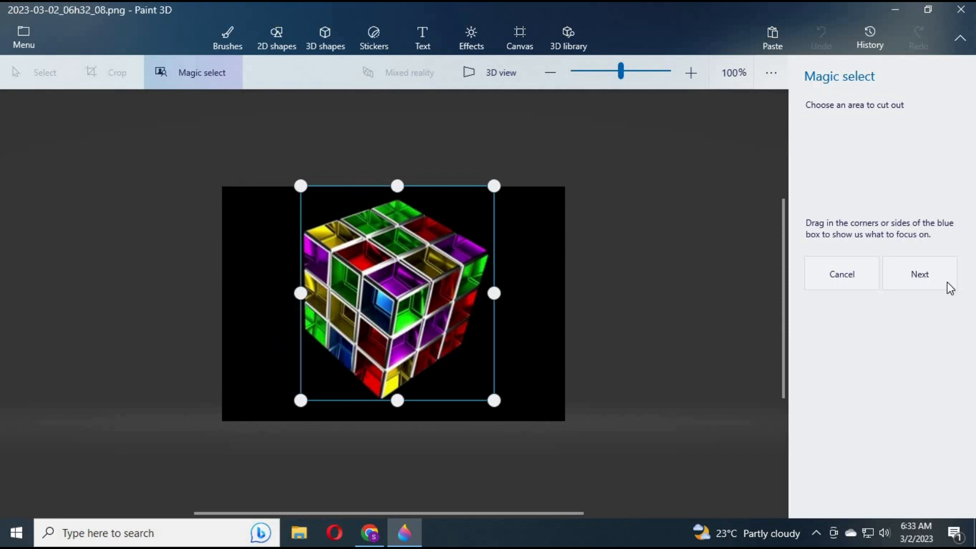
click(919, 274)
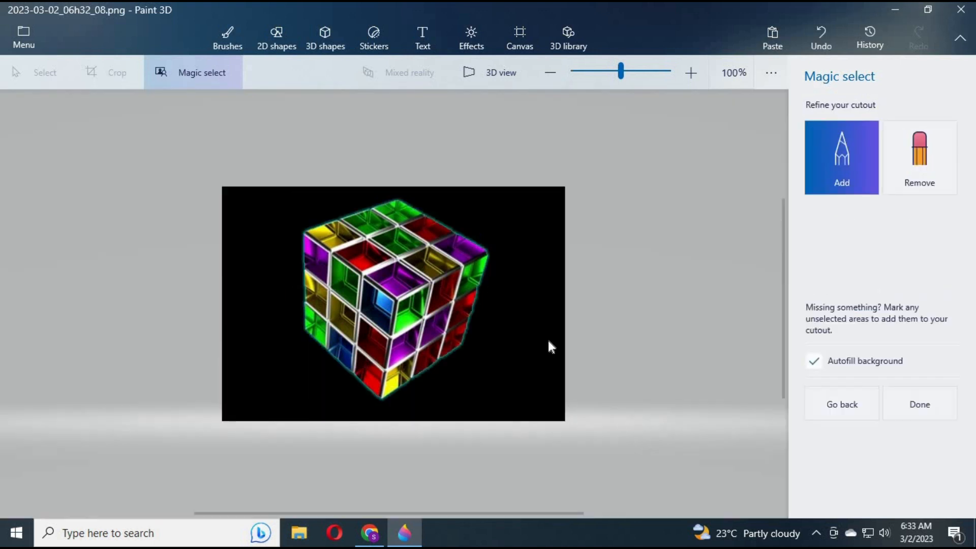
drag(407, 311, 552, 333)
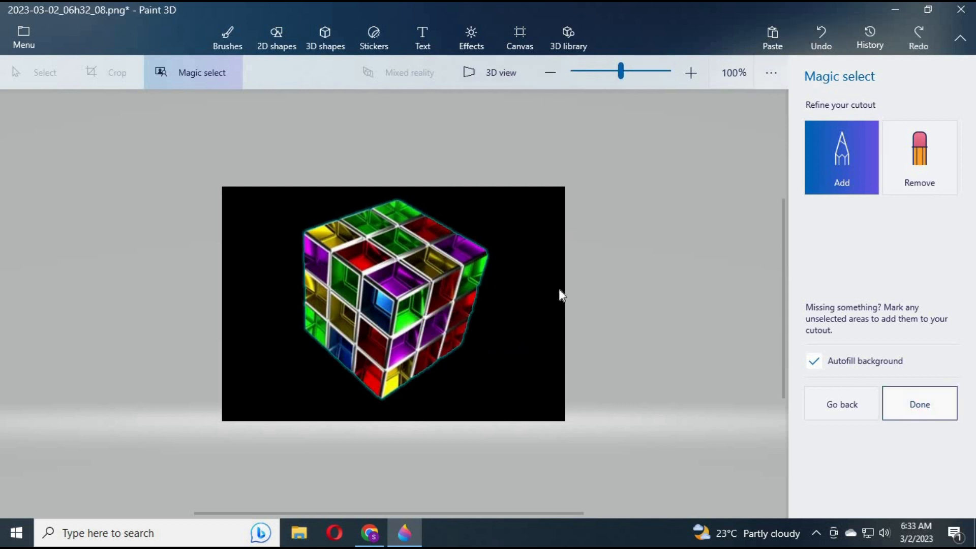
click(920, 404)
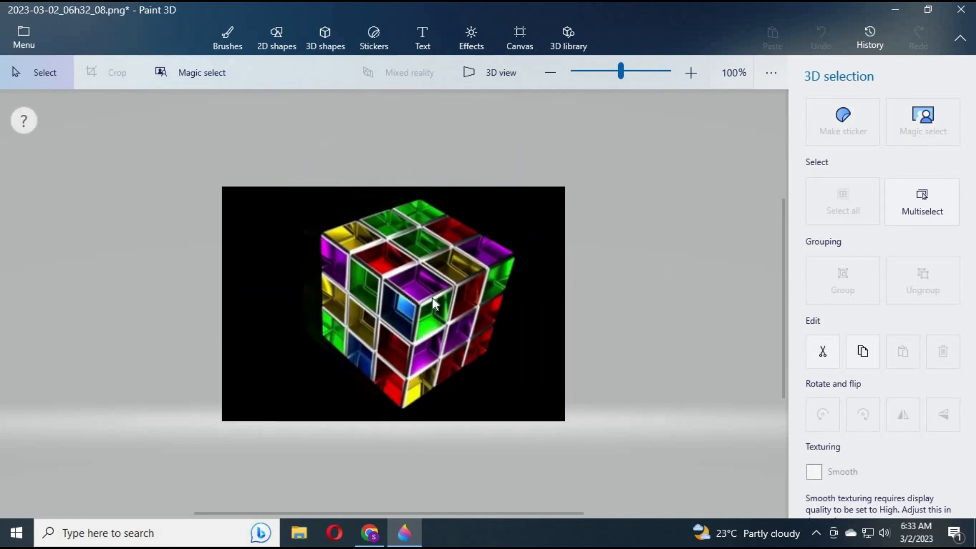
Copy the cut-out cube and open a new canvas, discarding the photo's changes
right_click(430, 303)
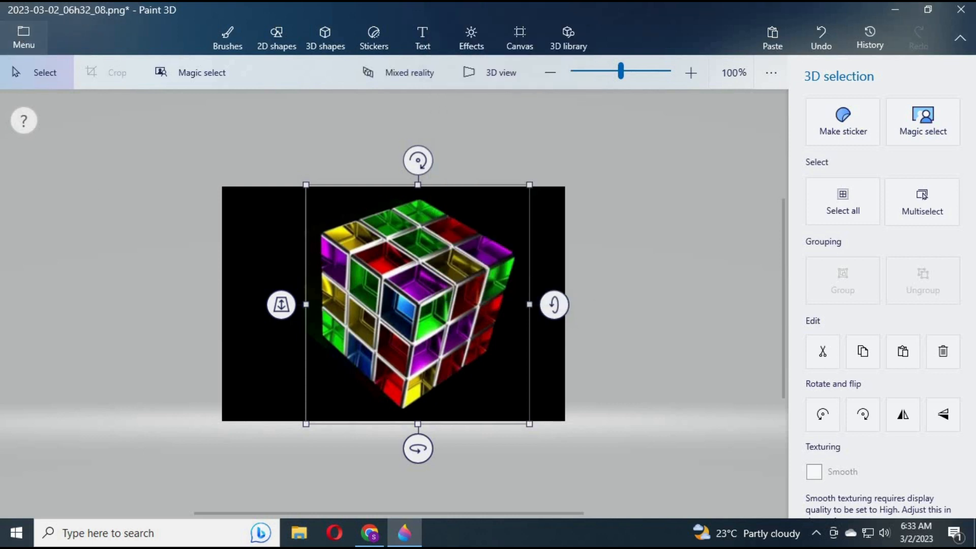
click(23, 31)
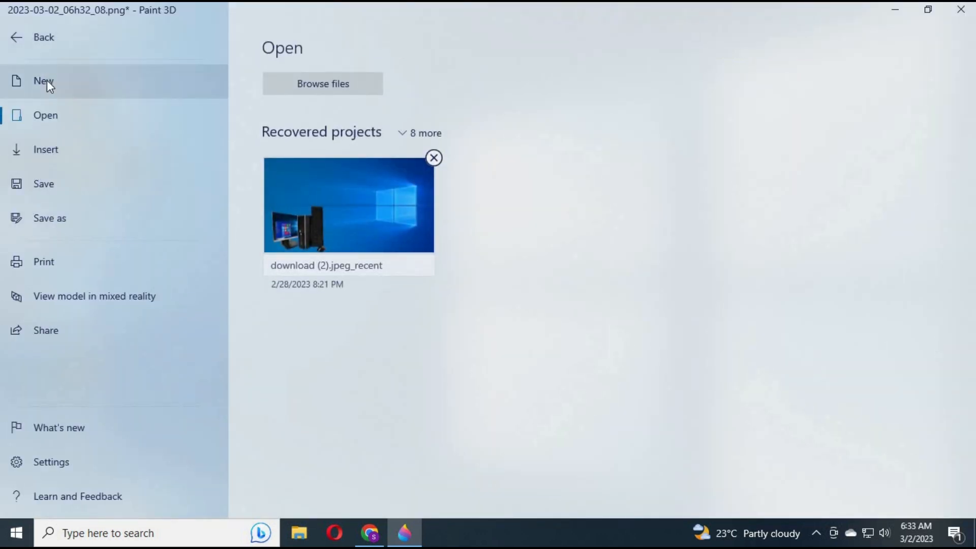
click(45, 81)
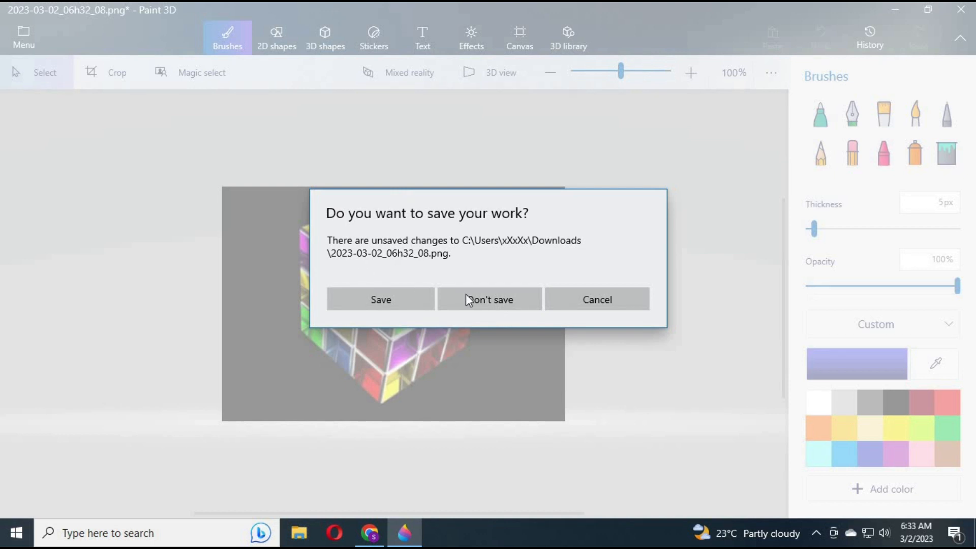
click(489, 299)
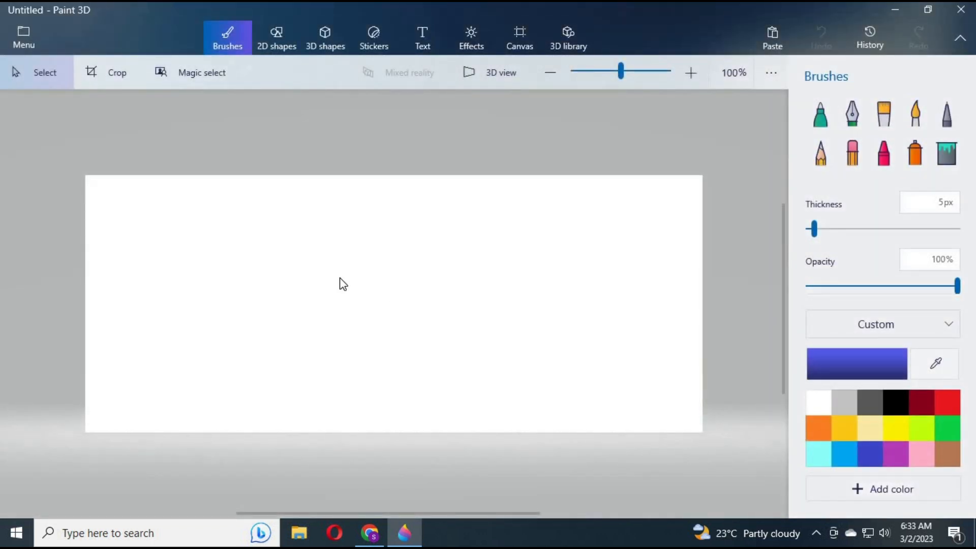
Paste the cube onto the blank canvas and switch Transparent canvas on
right_click(340, 283)
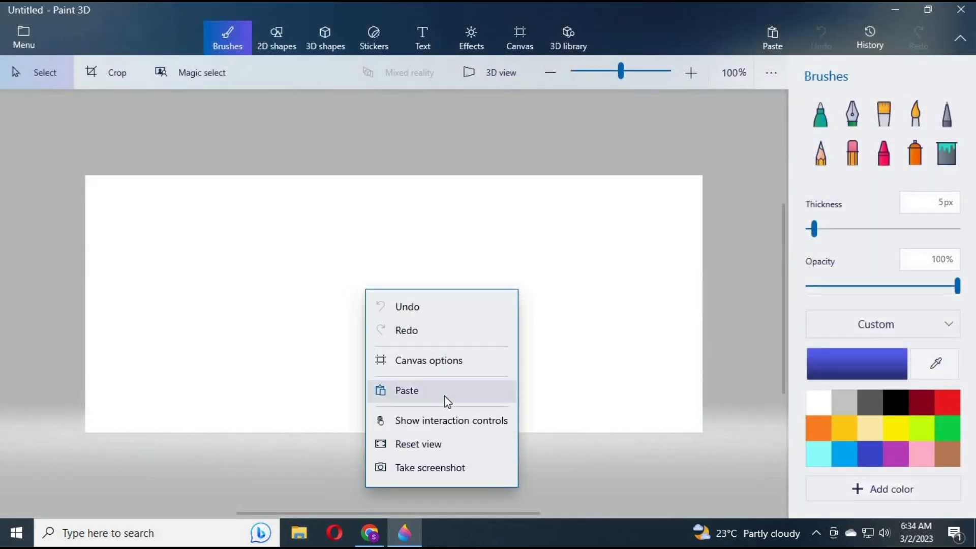
click(406, 390)
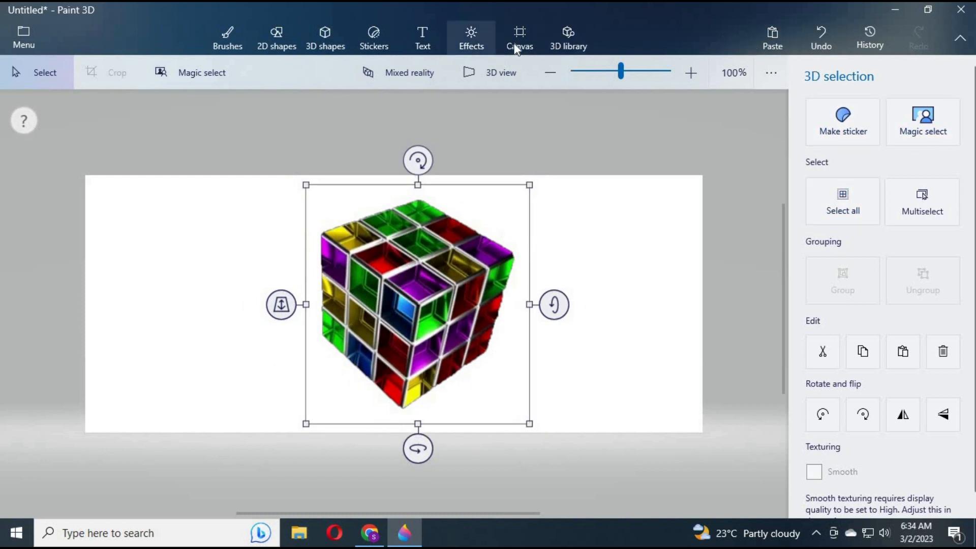
click(520, 36)
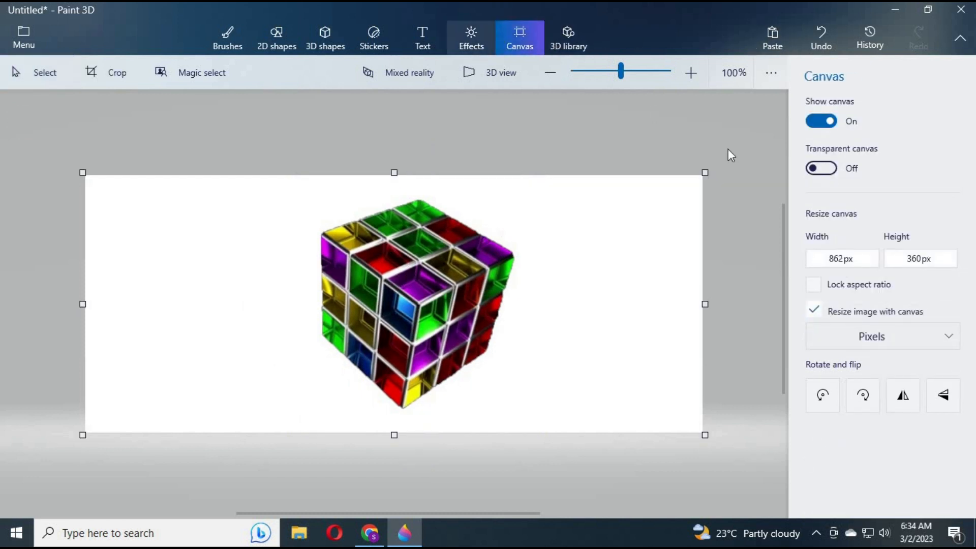
click(820, 168)
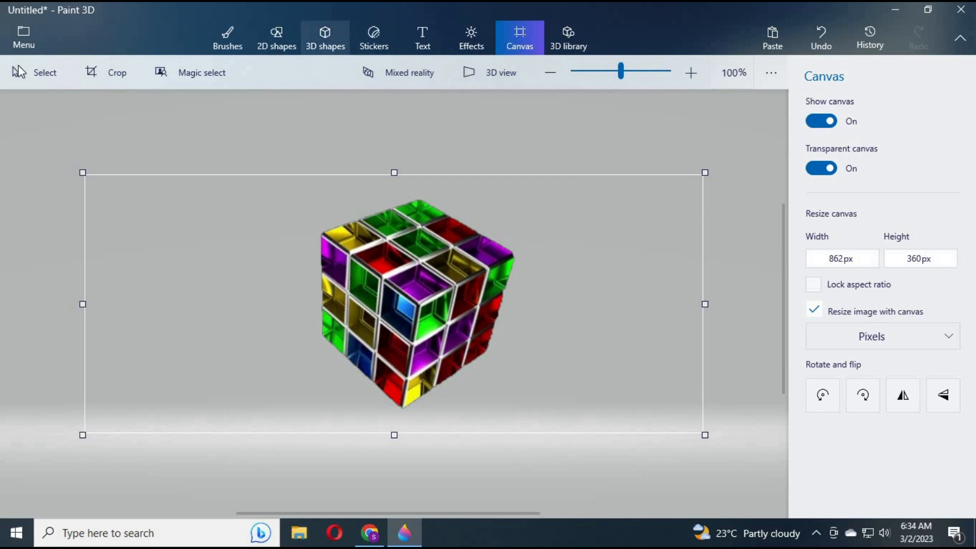
mouse_move(183, 220)
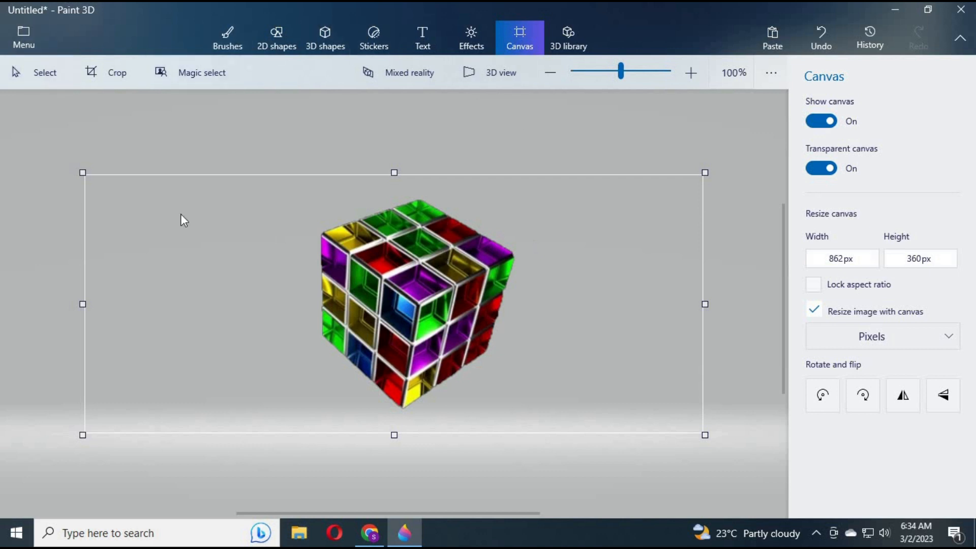
mouse_move(35, 50)
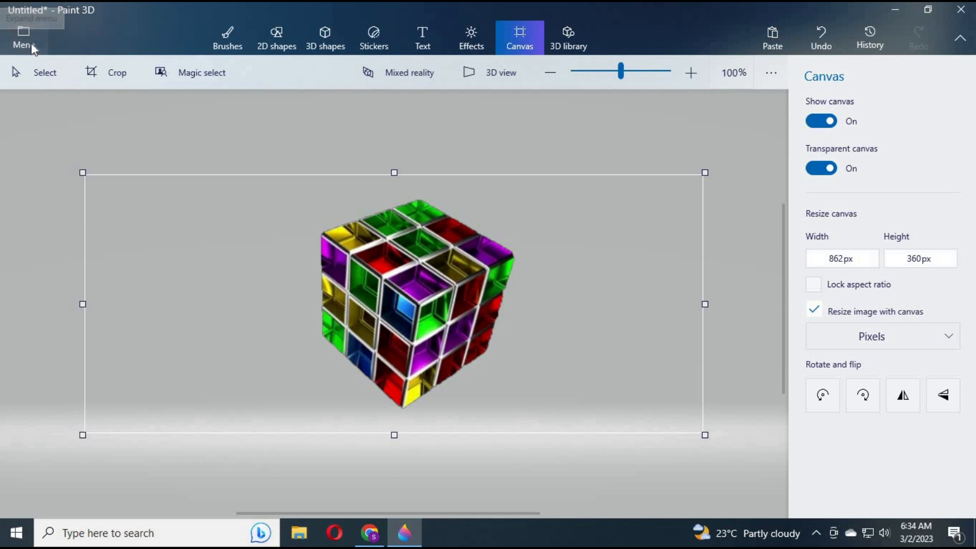
Save a copy as an 862×360 PNG image with transparency enabled
click(23, 38)
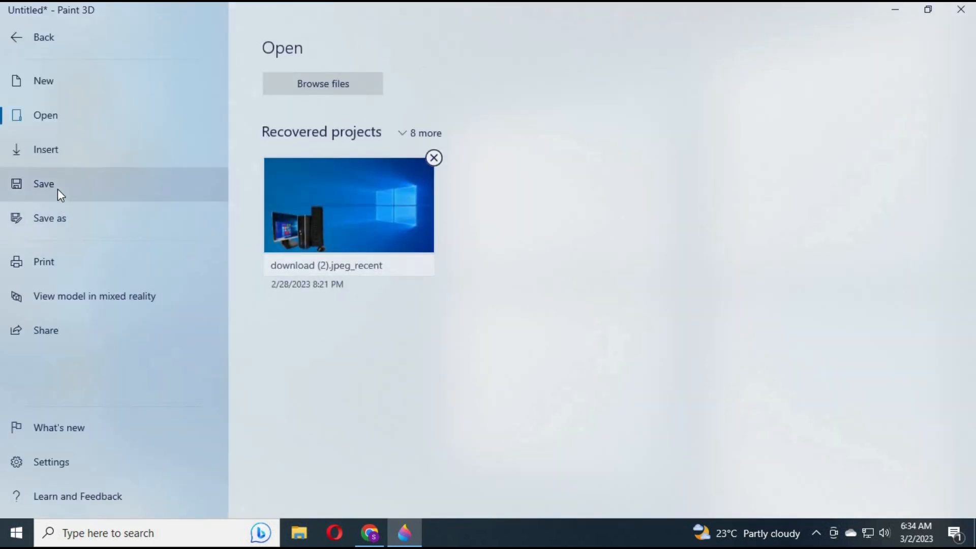
click(49, 218)
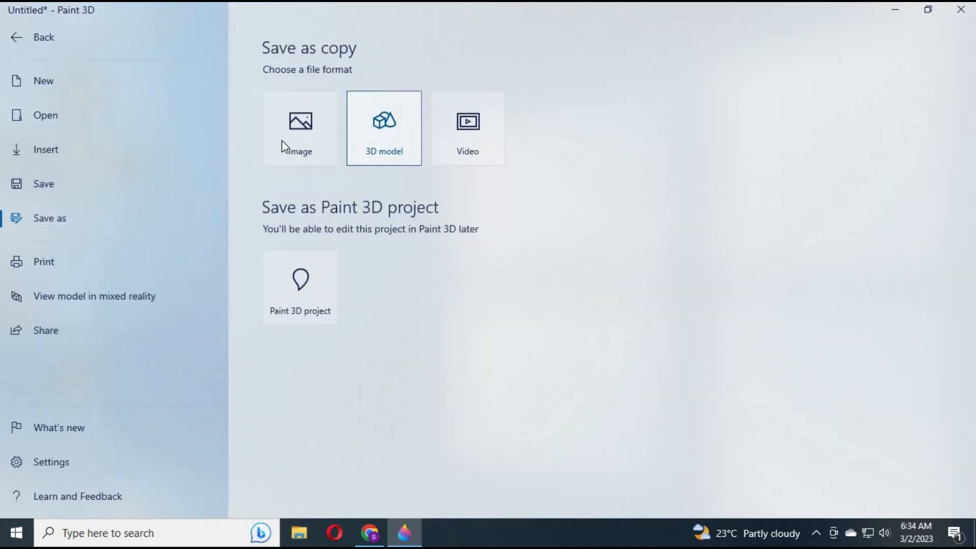
click(300, 128)
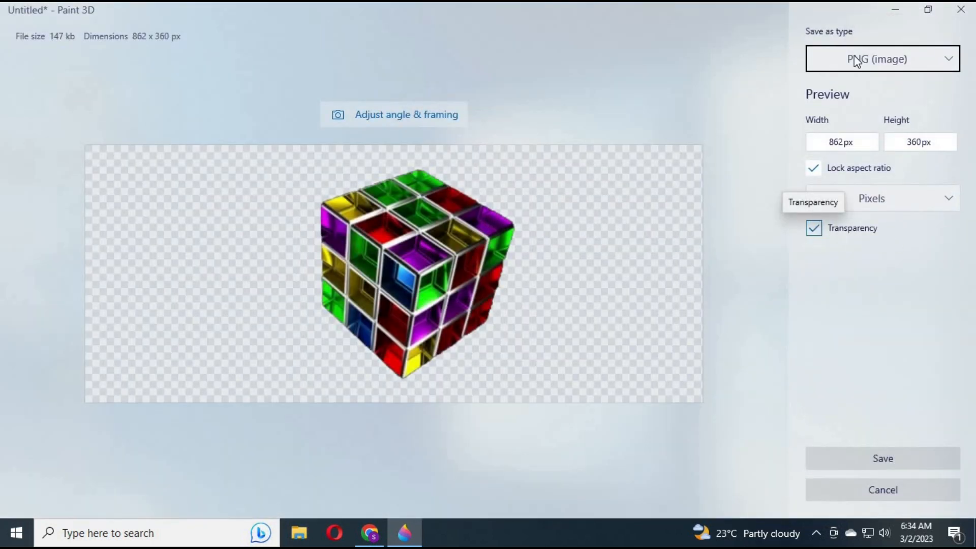
mouse_move(856, 466)
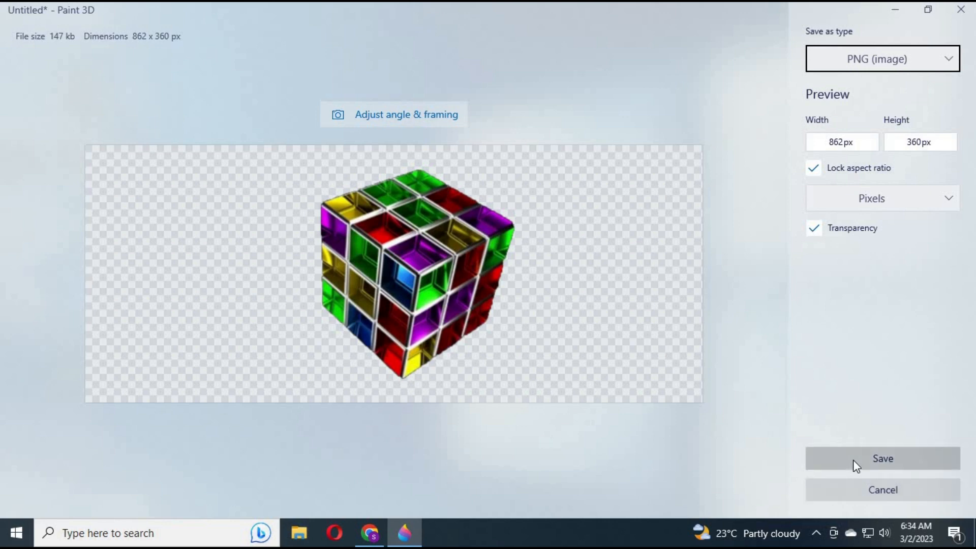
click(883, 459)
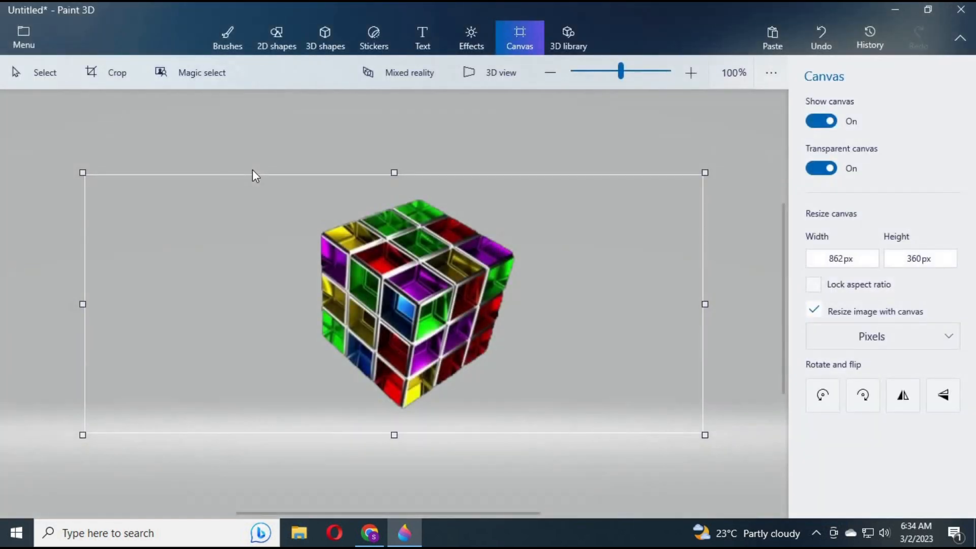
mouse_move(960, 12)
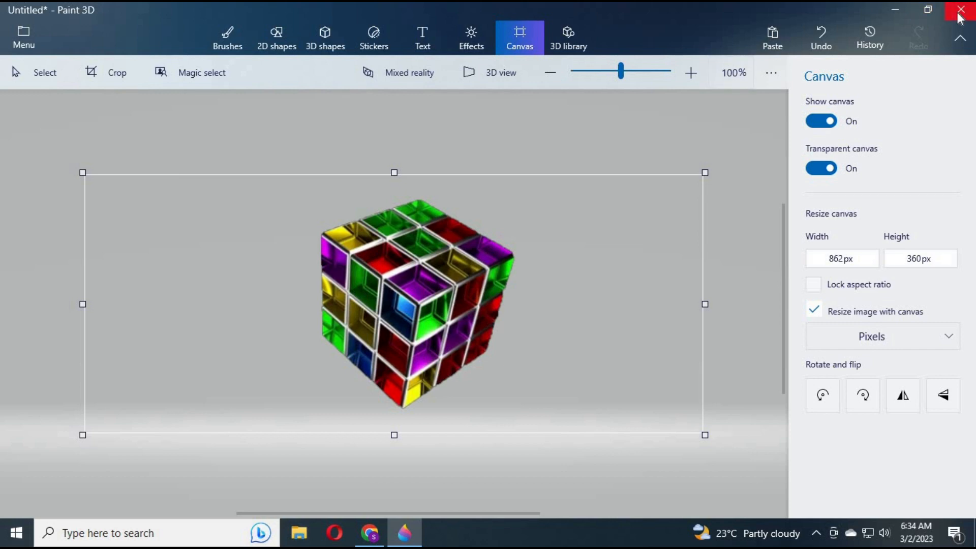
Close Paint 3D without saving, open the Untitled PNG in Downloads, and switch to Chrome
click(956, 9)
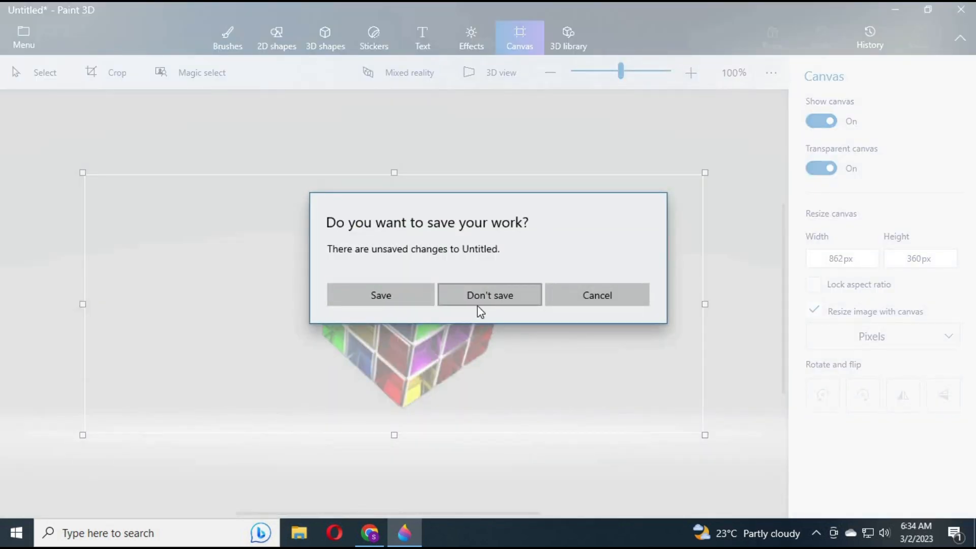
click(489, 295)
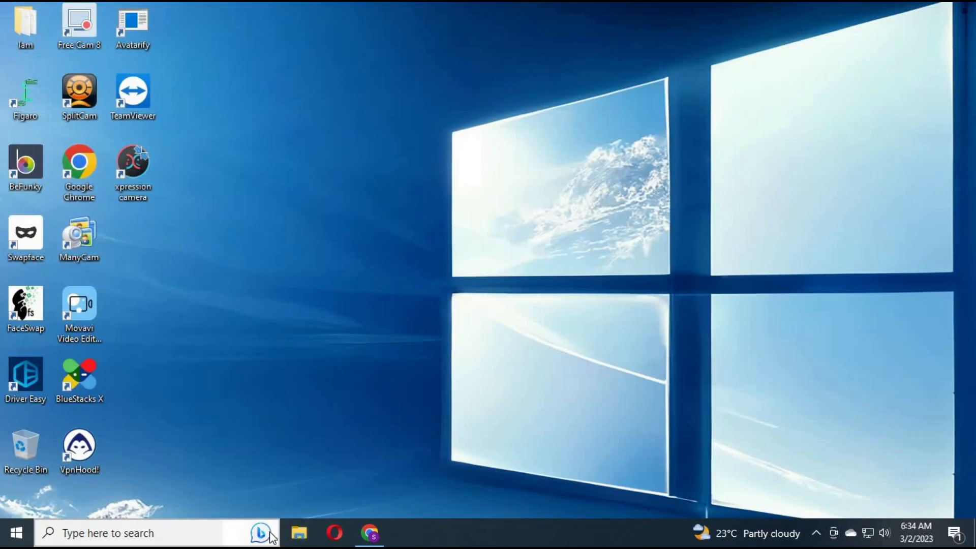
click(298, 533)
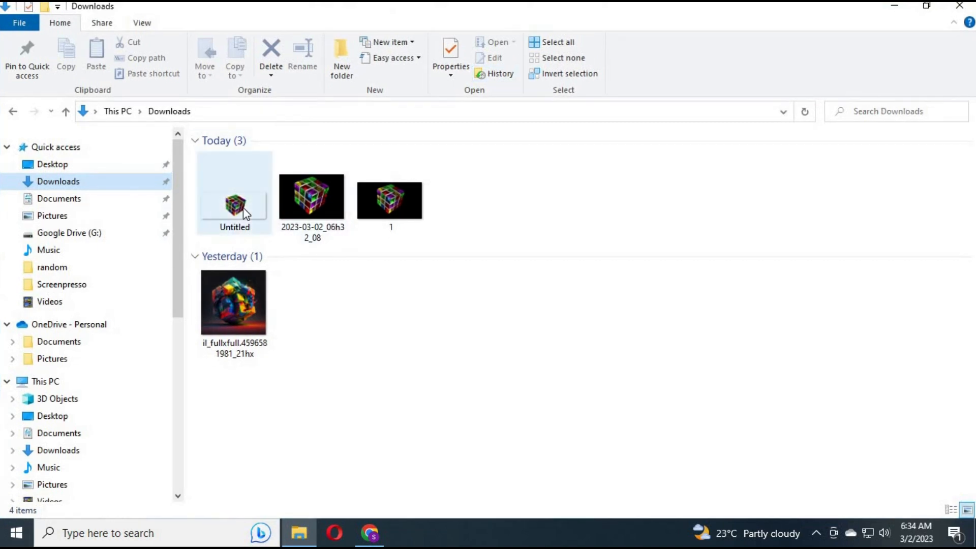
double_click(233, 206)
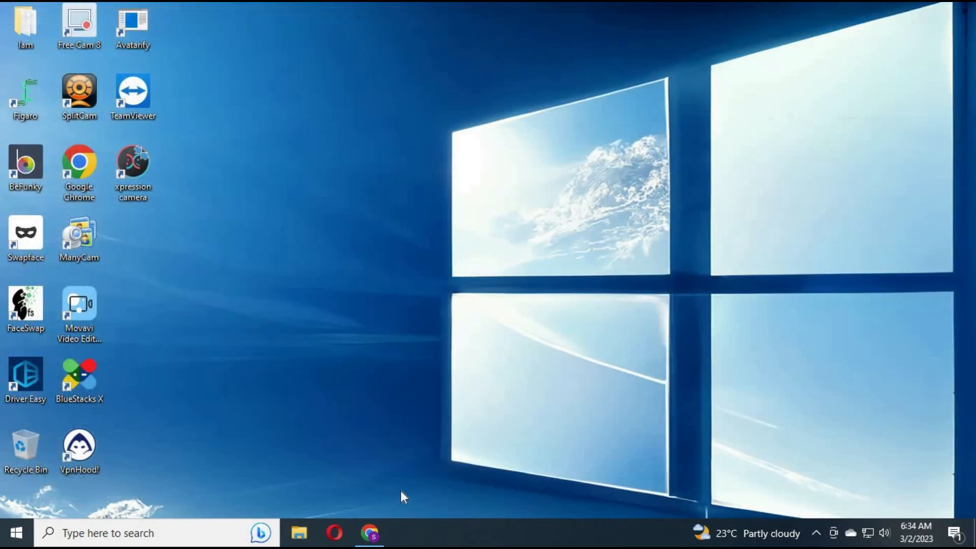
click(368, 533)
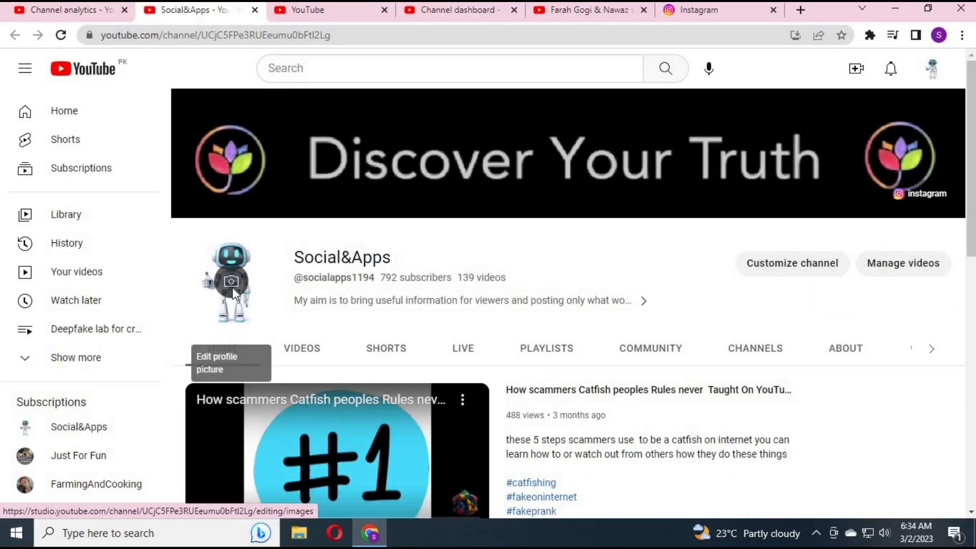
Open the channel's Branding customization and scroll down to Video watermark
click(231, 281)
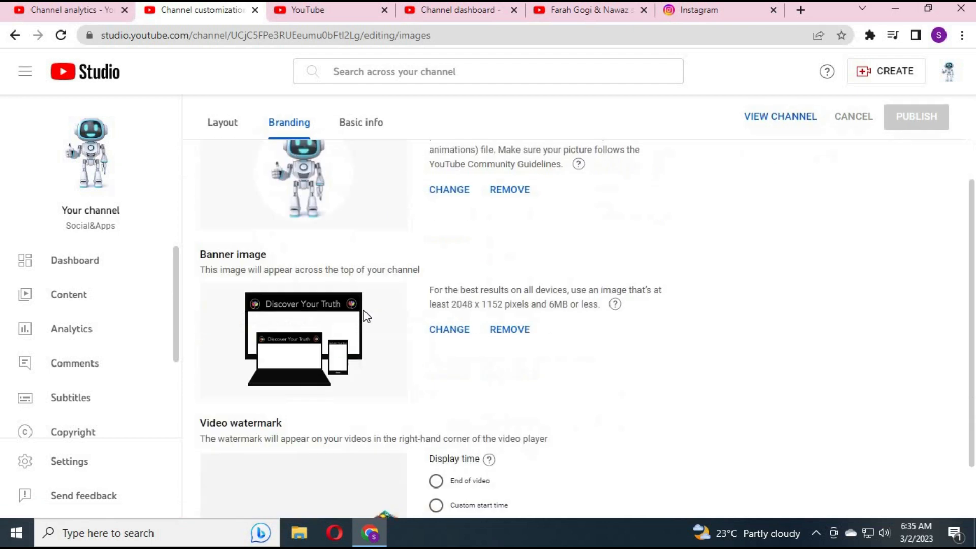
scroll(down, 3)
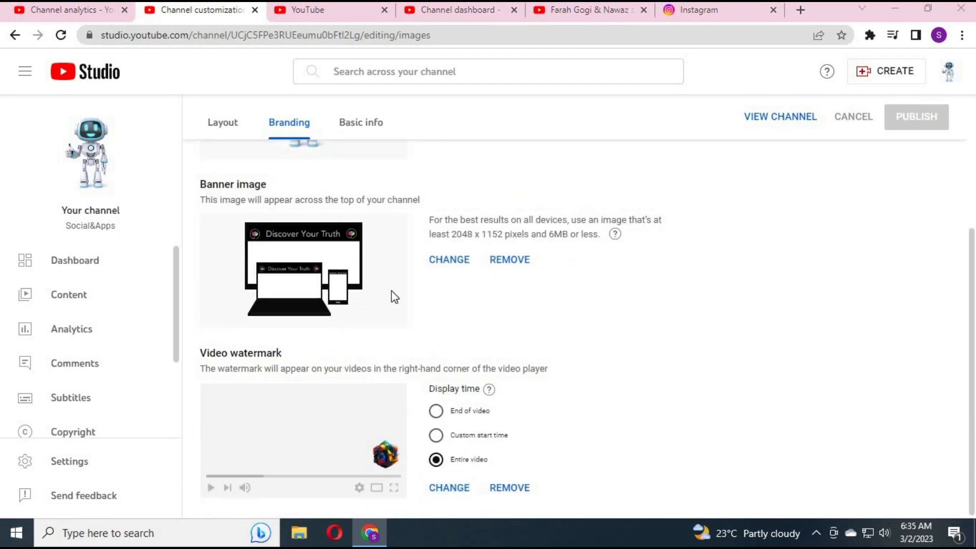
Replace the video watermark with the Untitled cube image, cropped tightly around the cube
click(449, 259)
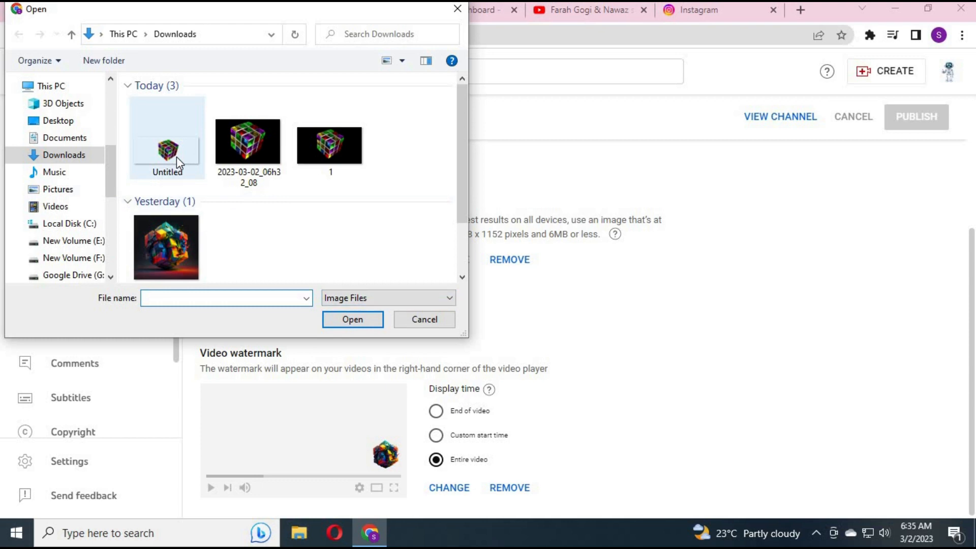
click(352, 319)
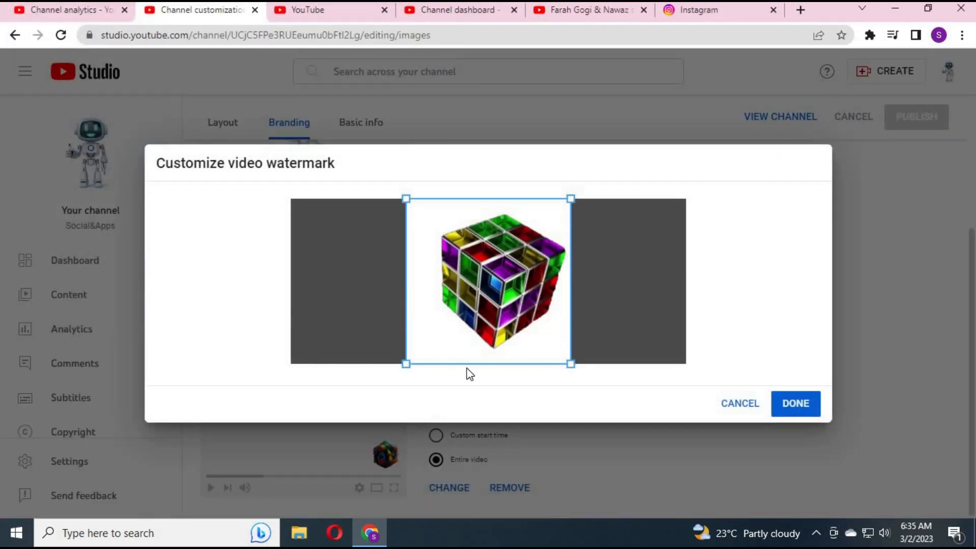
drag(406, 364, 417, 352)
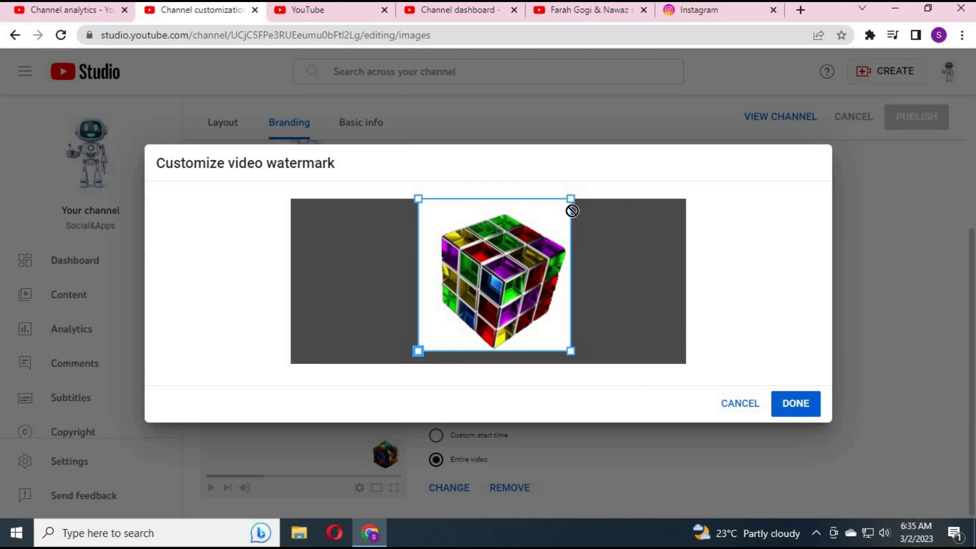
drag(570, 198, 557, 212)
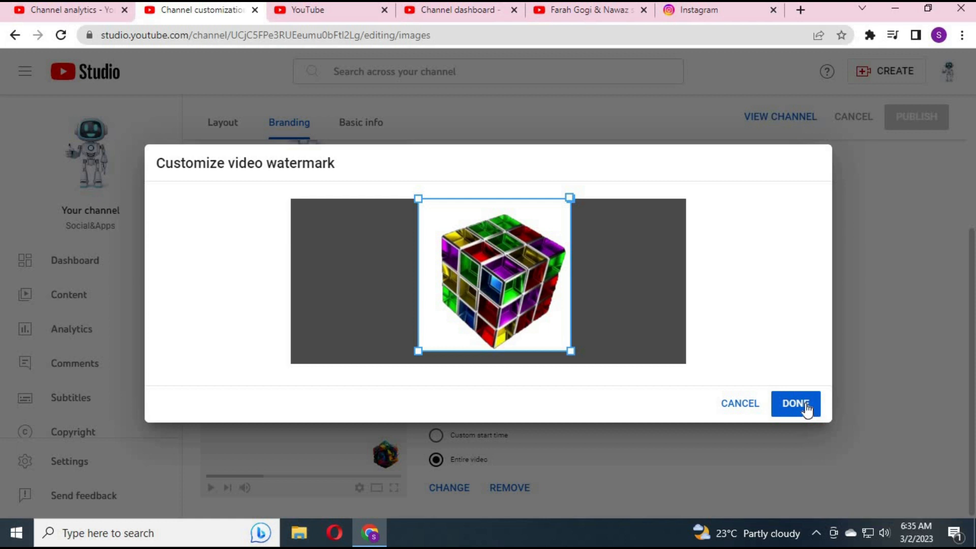
click(796, 403)
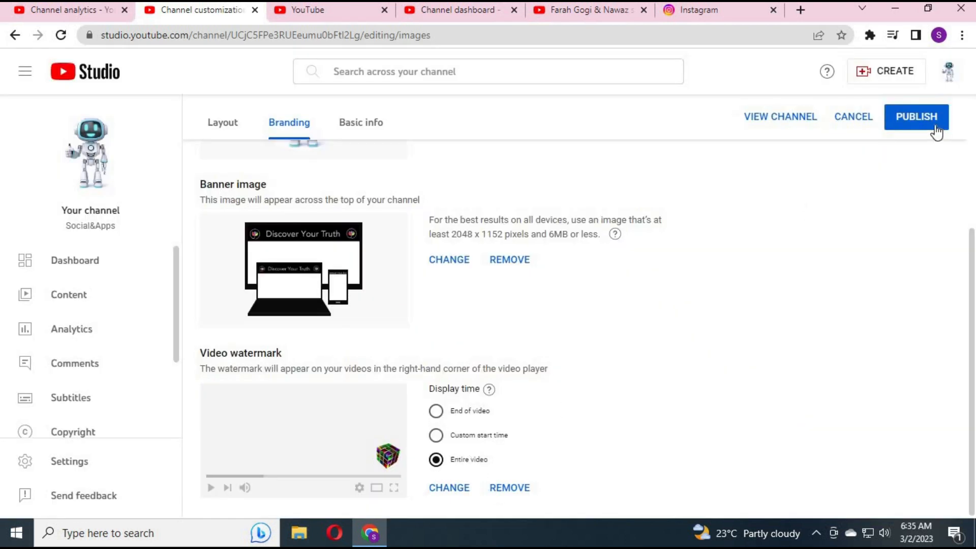
Publish the watermark change and open the Windows 10 browsing speed video's details from Content
click(916, 116)
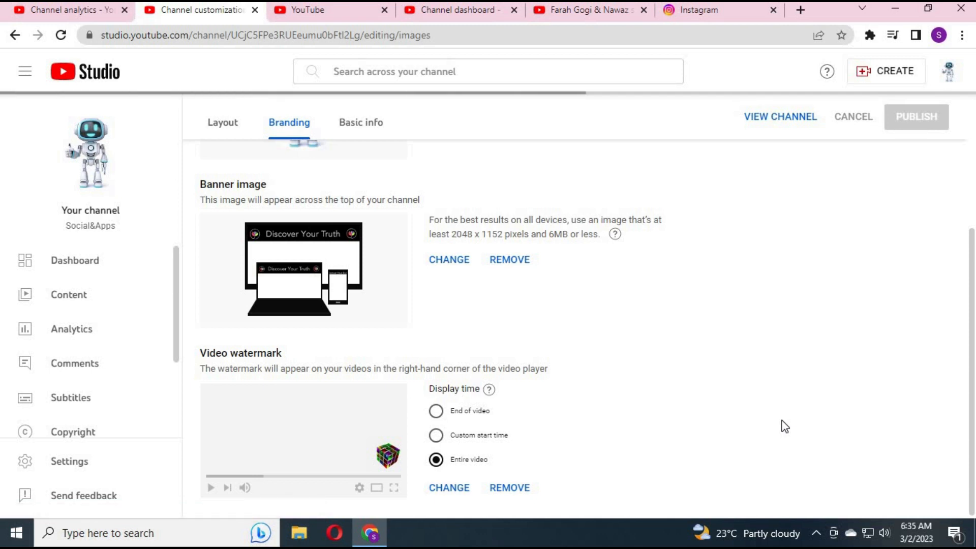
mouse_move(385, 425)
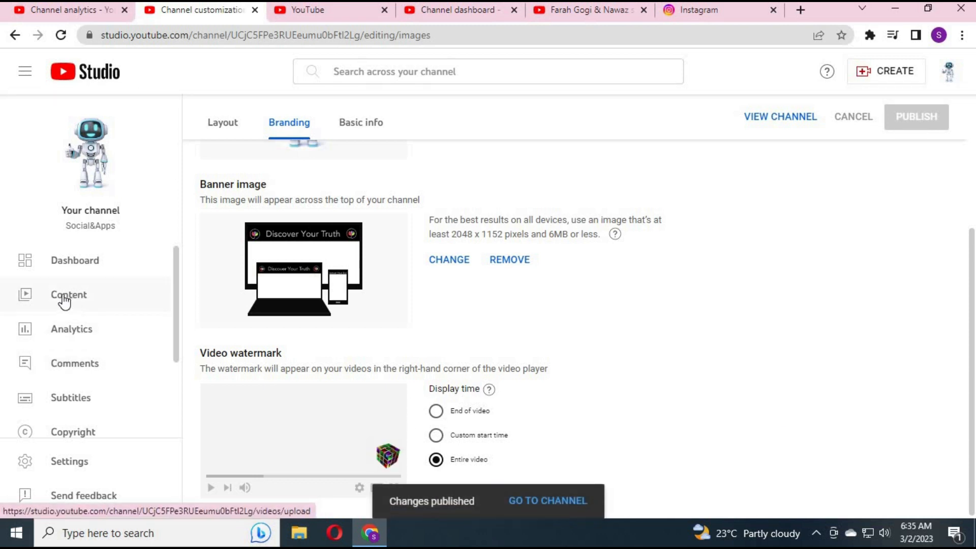
click(68, 294)
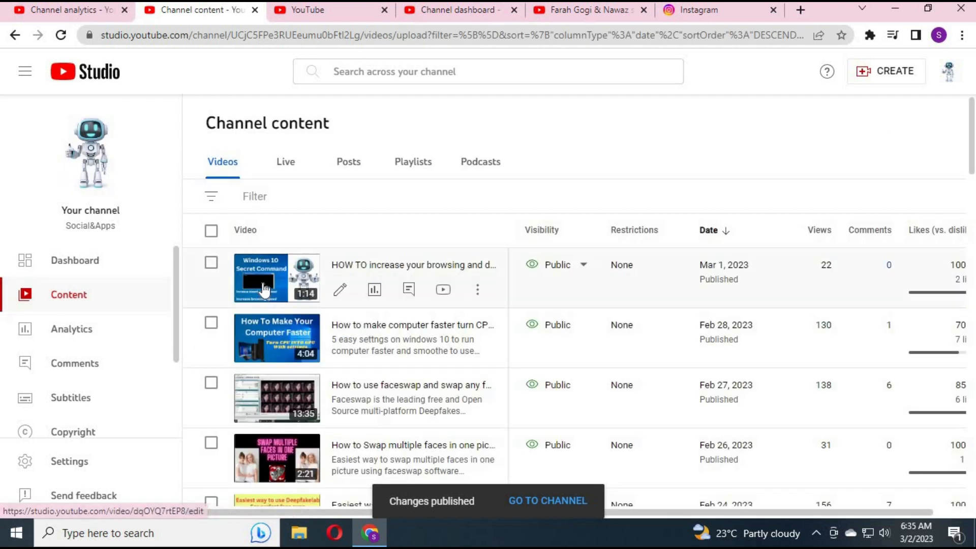
click(266, 286)
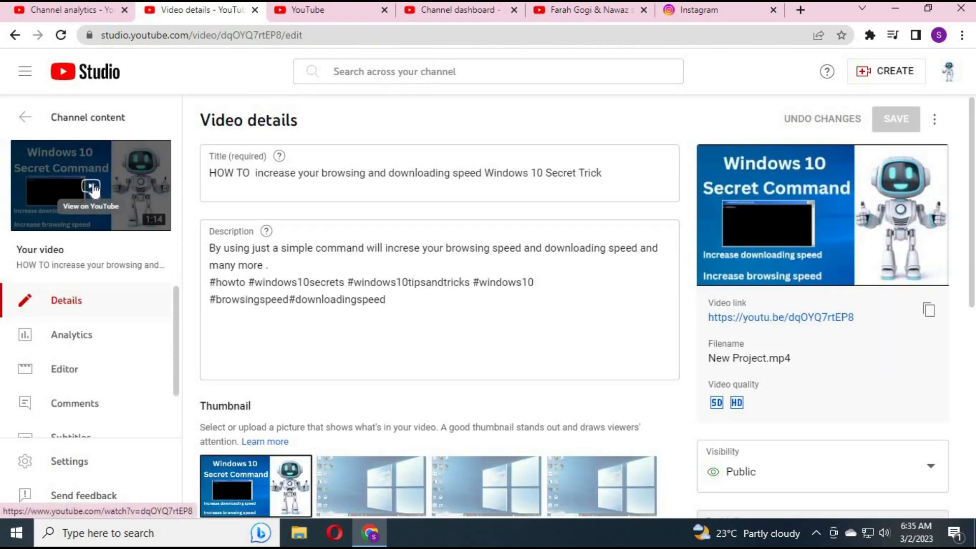